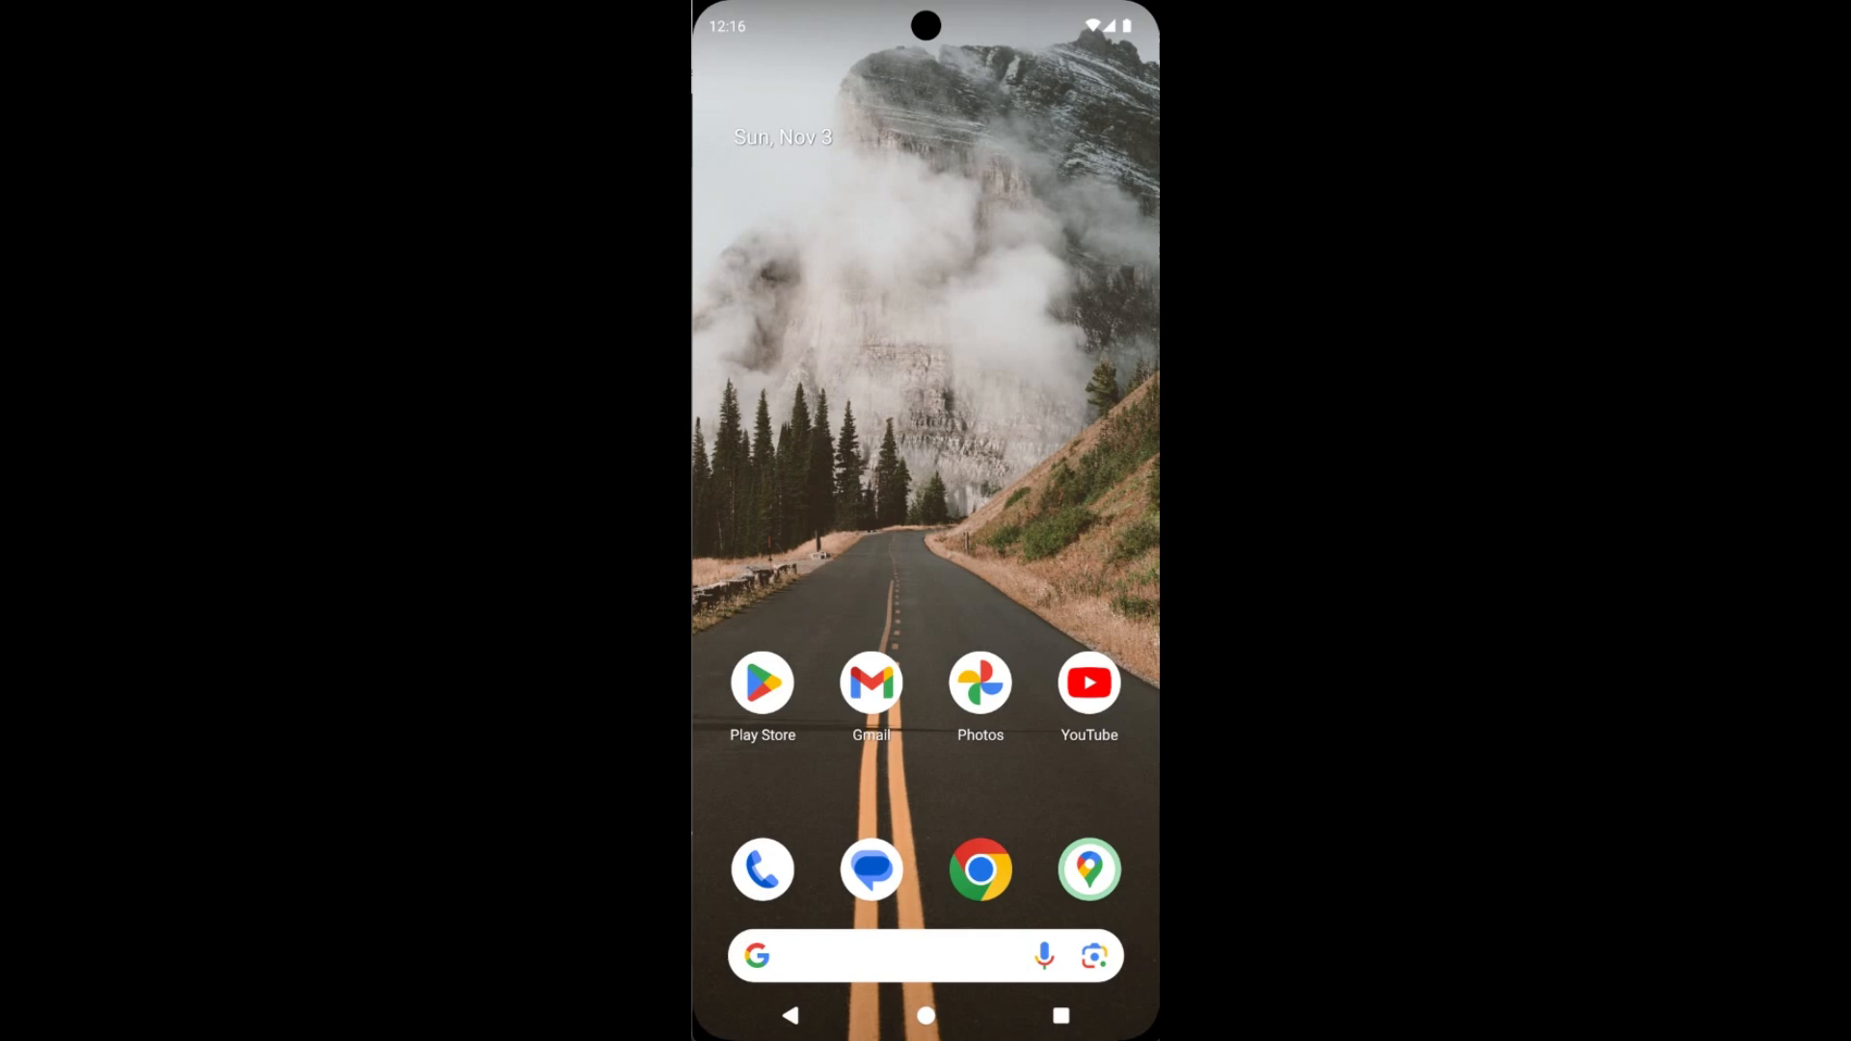
- Launch Google Maps from the home screen and open the account menu via the profile picture
{"action": "left_click", "coordinate": [1087, 870]}
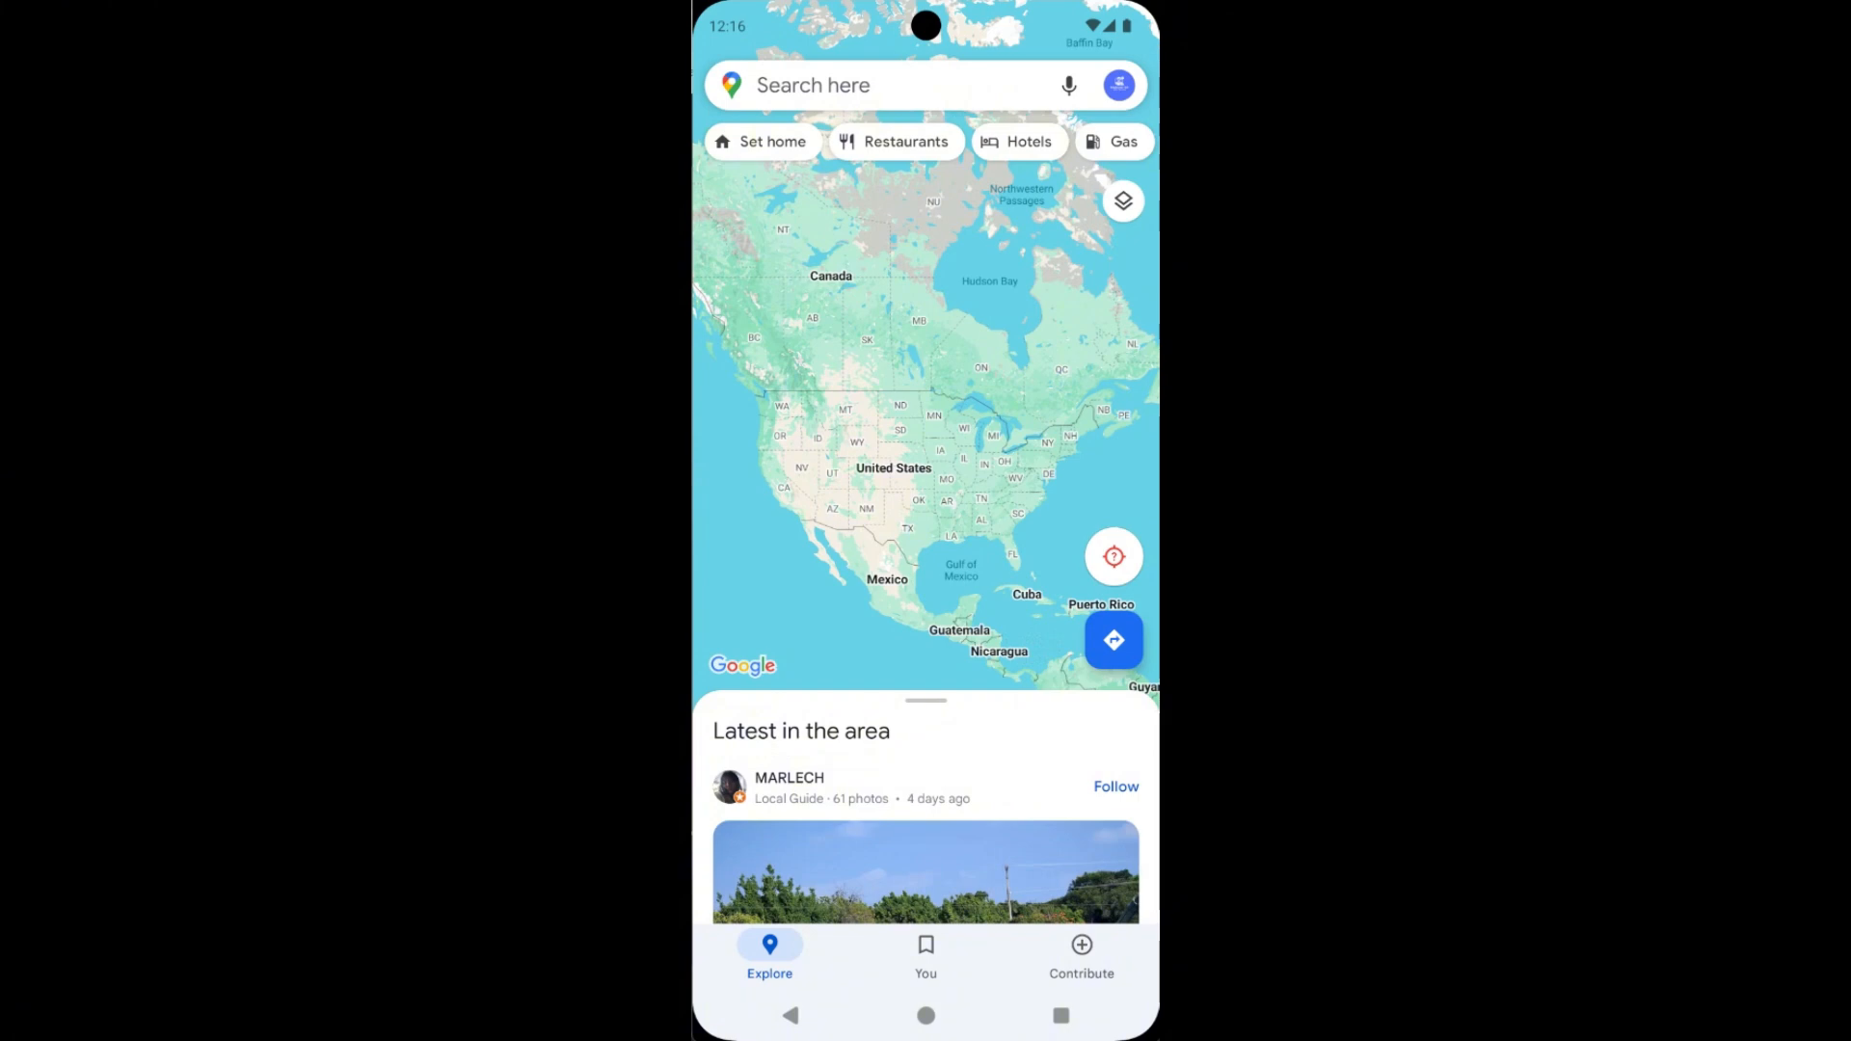
{"action": "left_click", "coordinate": [1118, 84]}
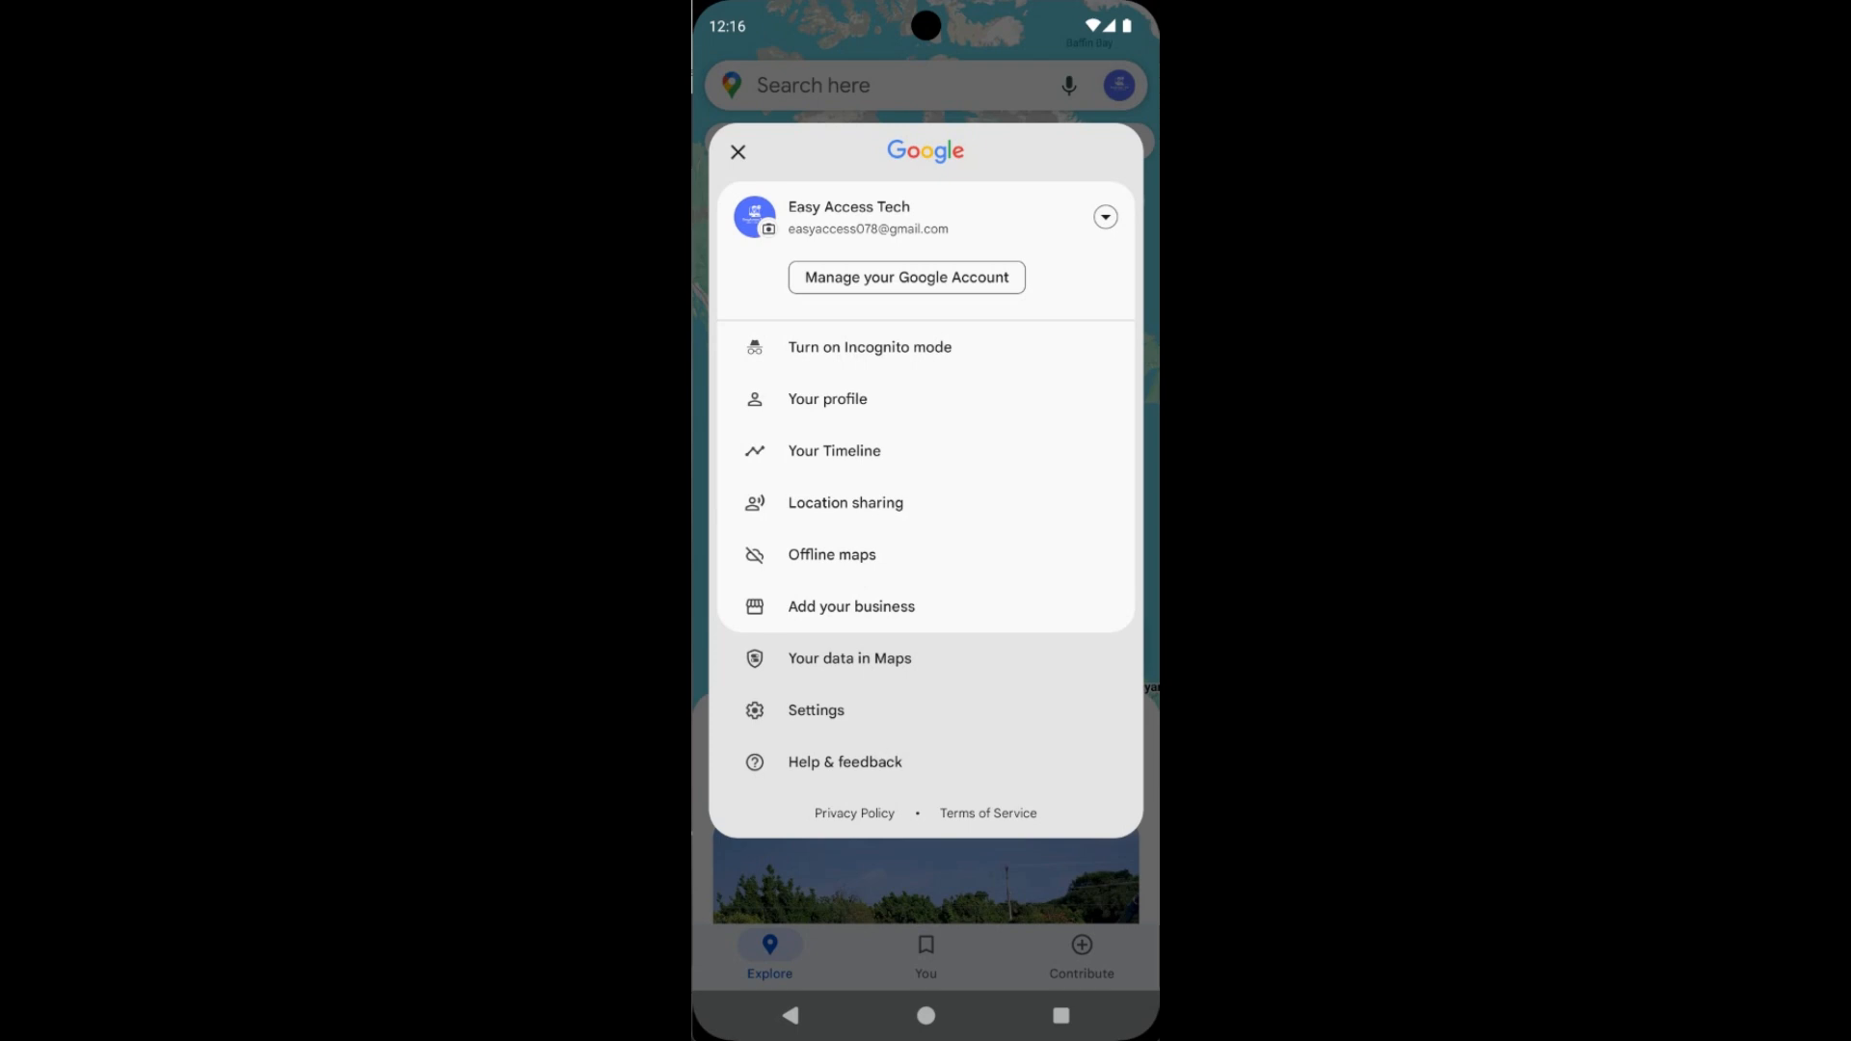
- Choose 'Turn on Incognito mode' from the account menu
{"action": "left_click", "coordinate": [870, 345]}
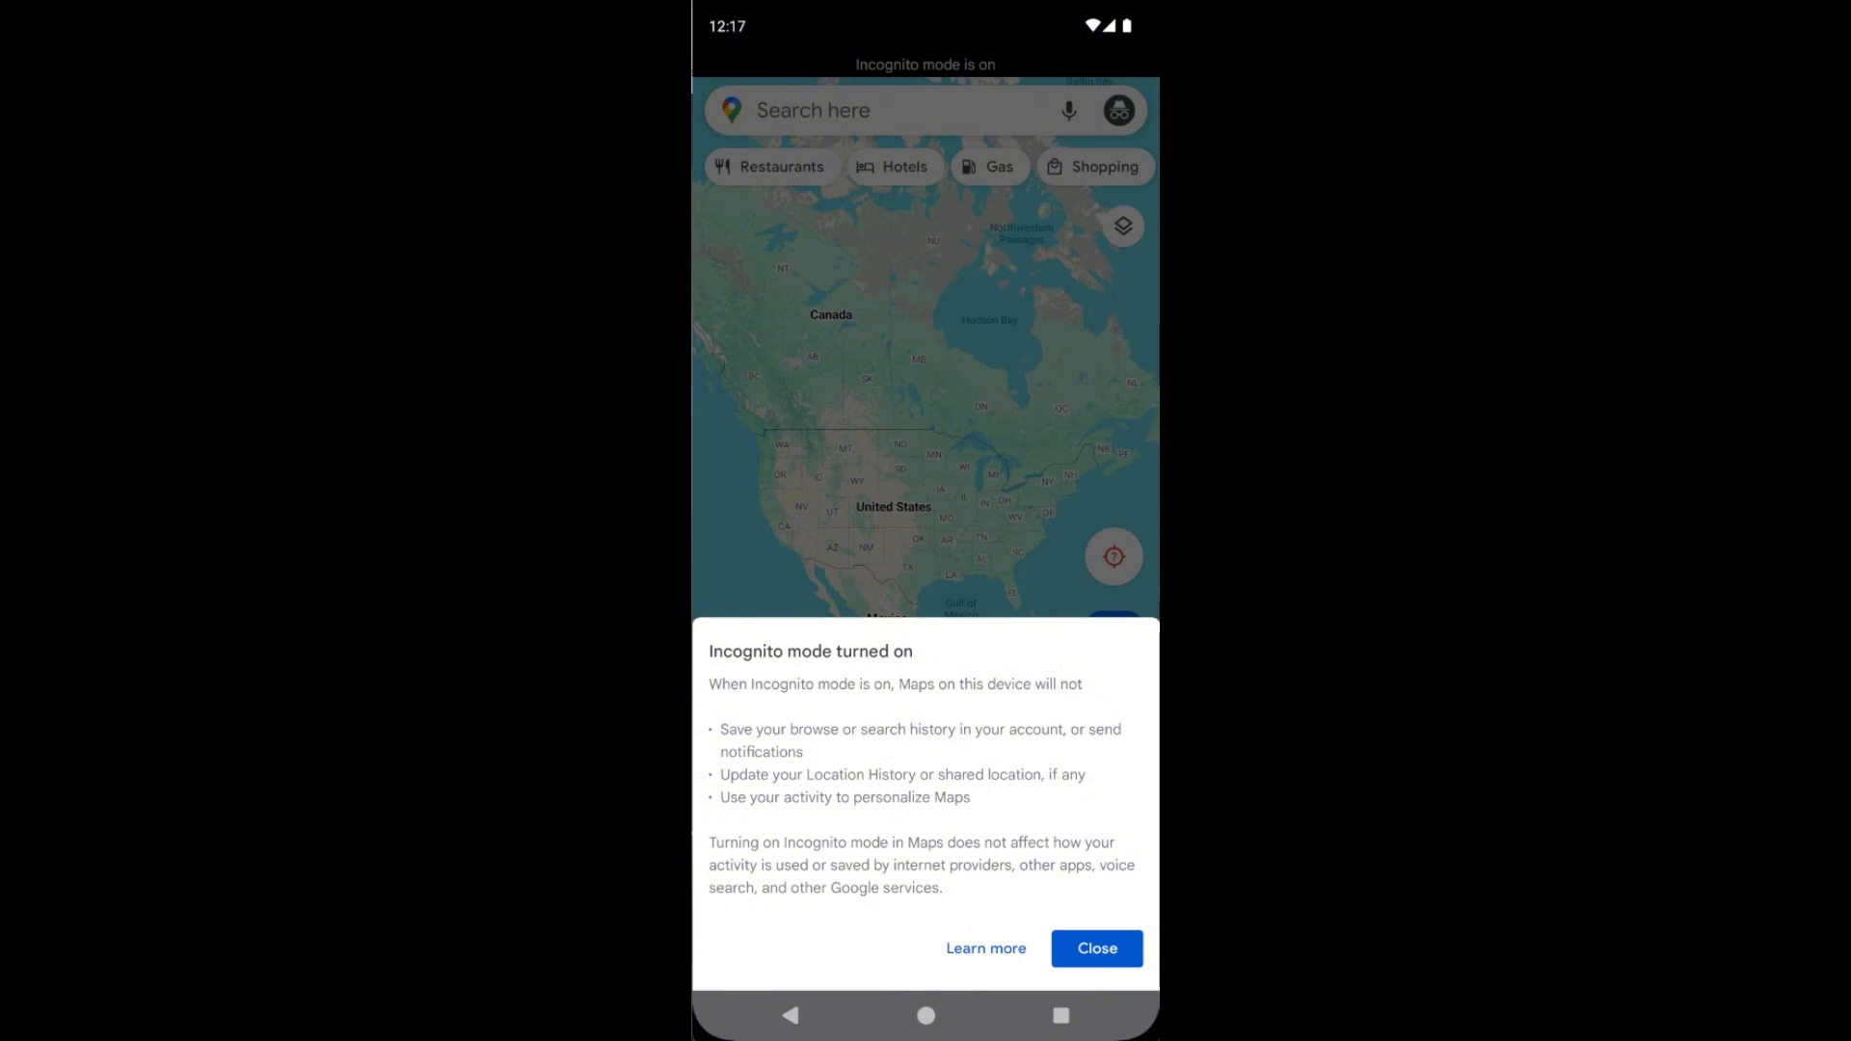
- Dismiss the Incognito notice, then choose 'Turn off Incognito mode' from the Incognito avatar menu
{"action": "left_click", "coordinate": [1095, 949]}
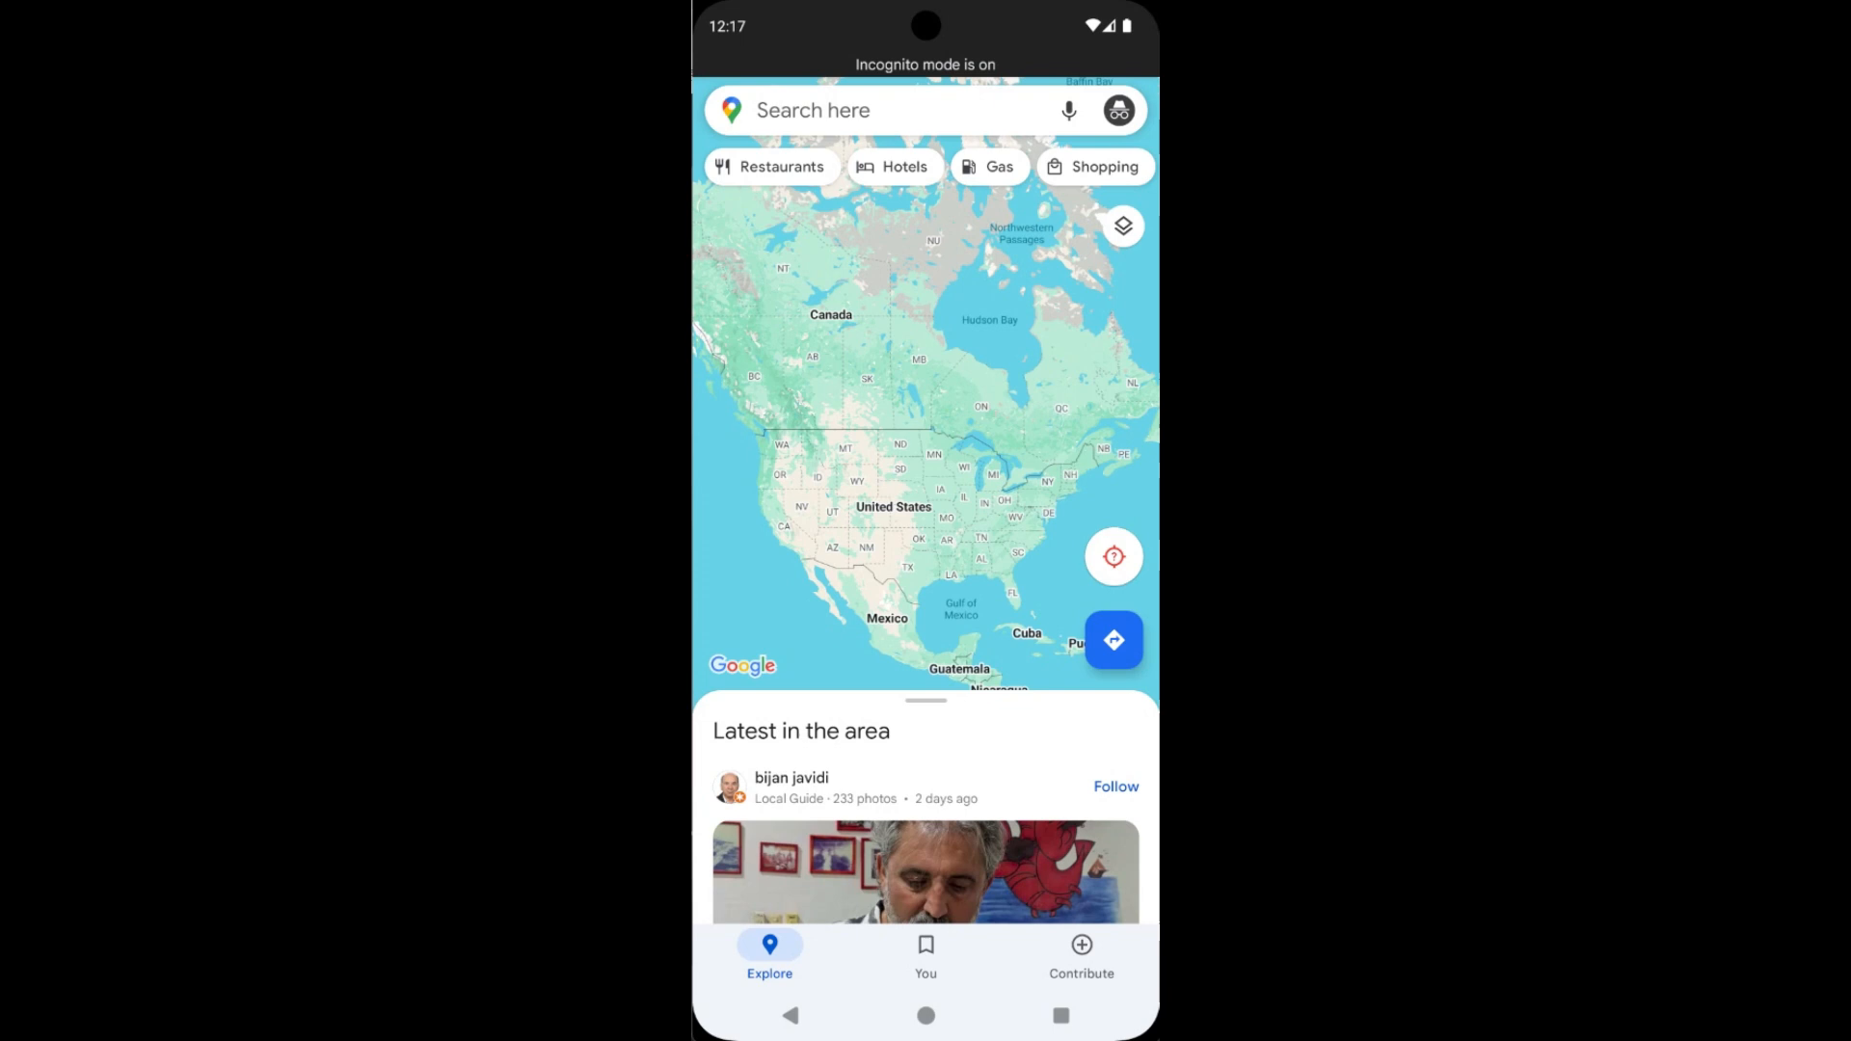
{"action": "left_click", "coordinate": [1118, 110]}
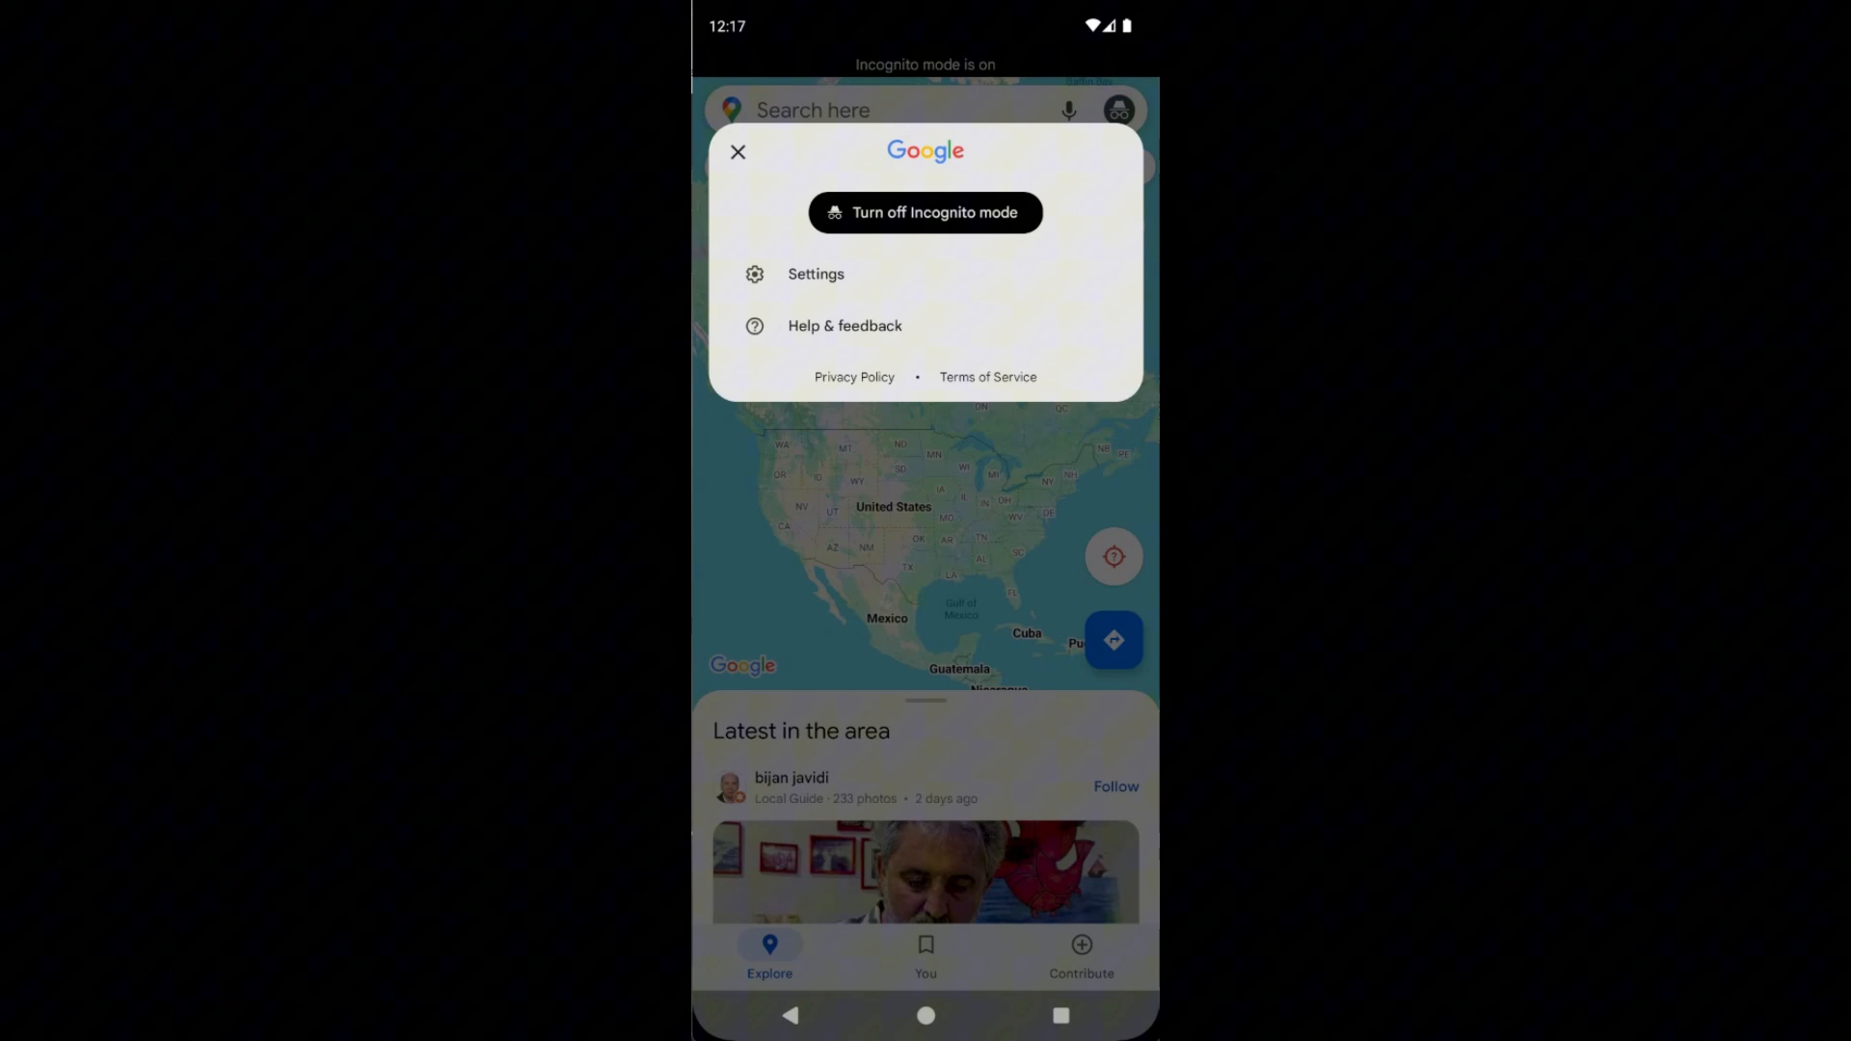
{"action": "left_click", "coordinate": [925, 1016]}
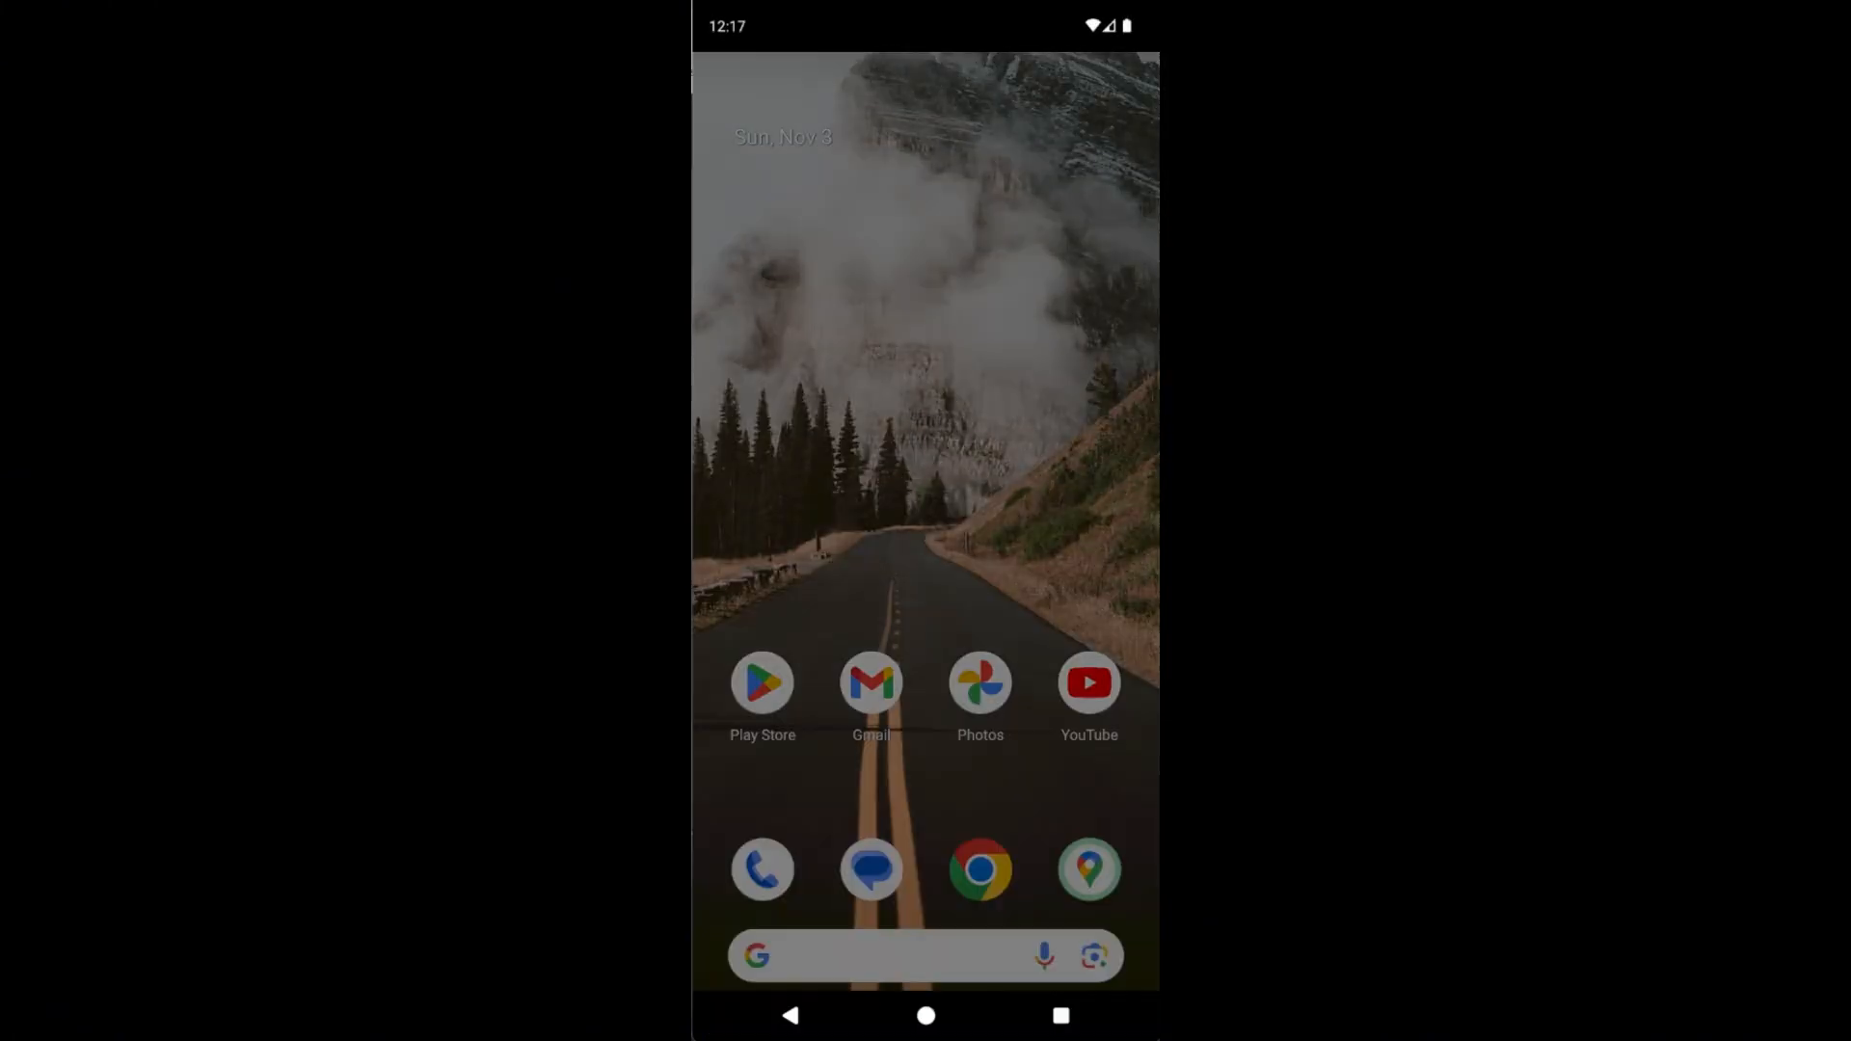
{"action": "left_click", "coordinate": [1087, 870]}
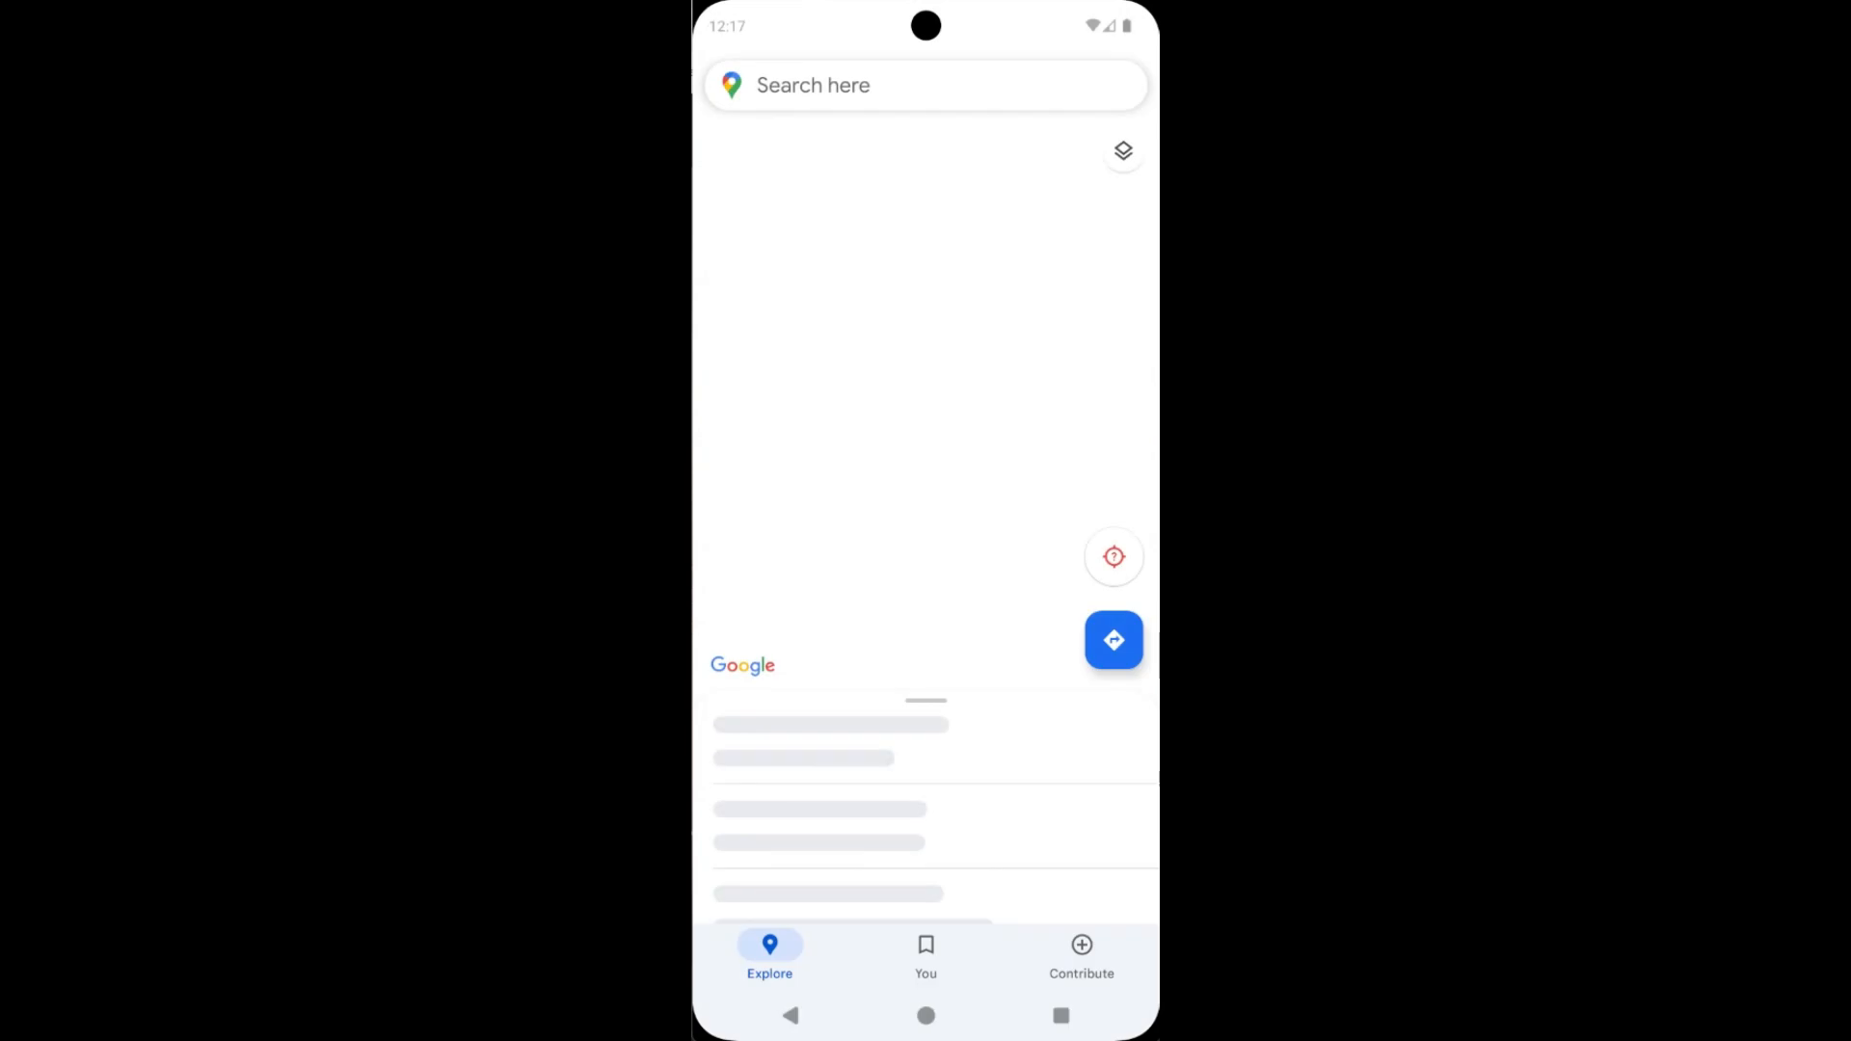